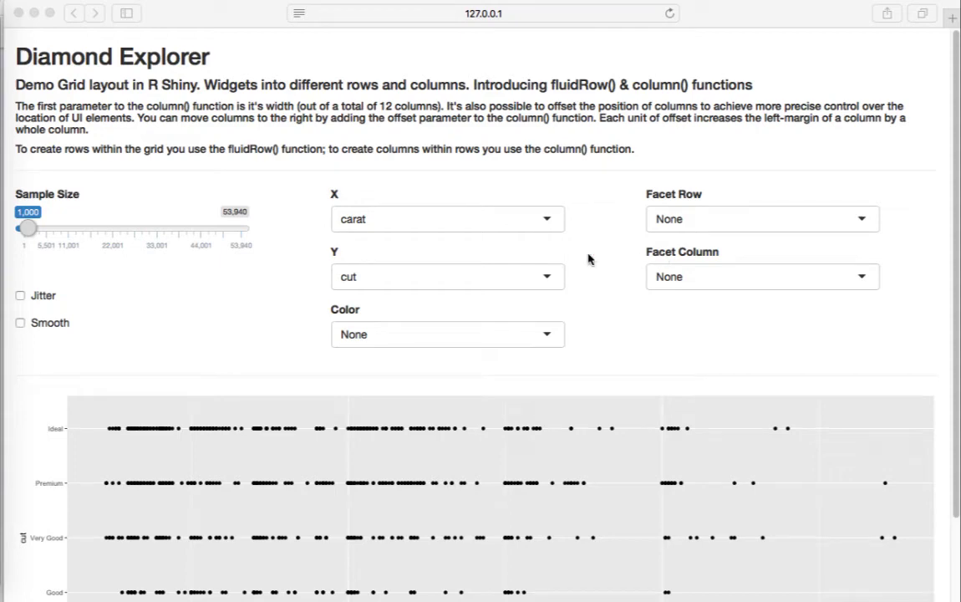
pyautogui.moveTo(60, 91)
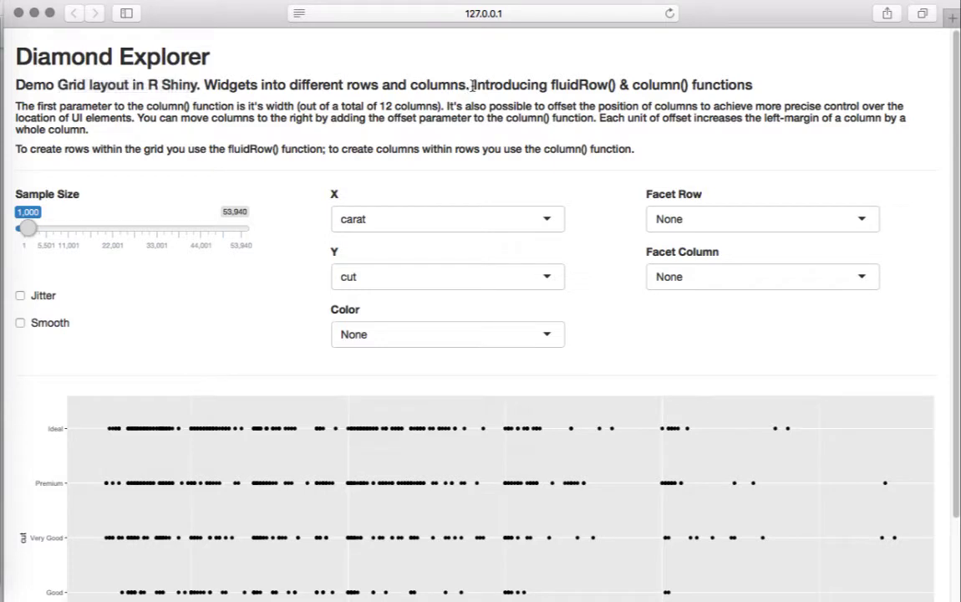
# Switch to RStudio's ui.R source for the Diamond Explorer page and select 'diamonds' in the dataset line.
pyautogui.doubleClick(579, 84)
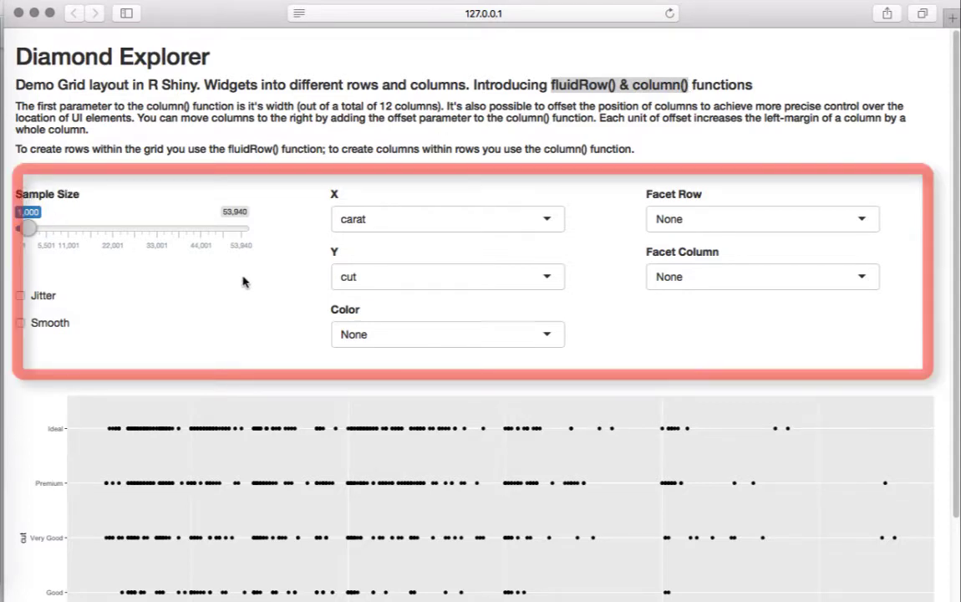
pyautogui.moveTo(652, 248)
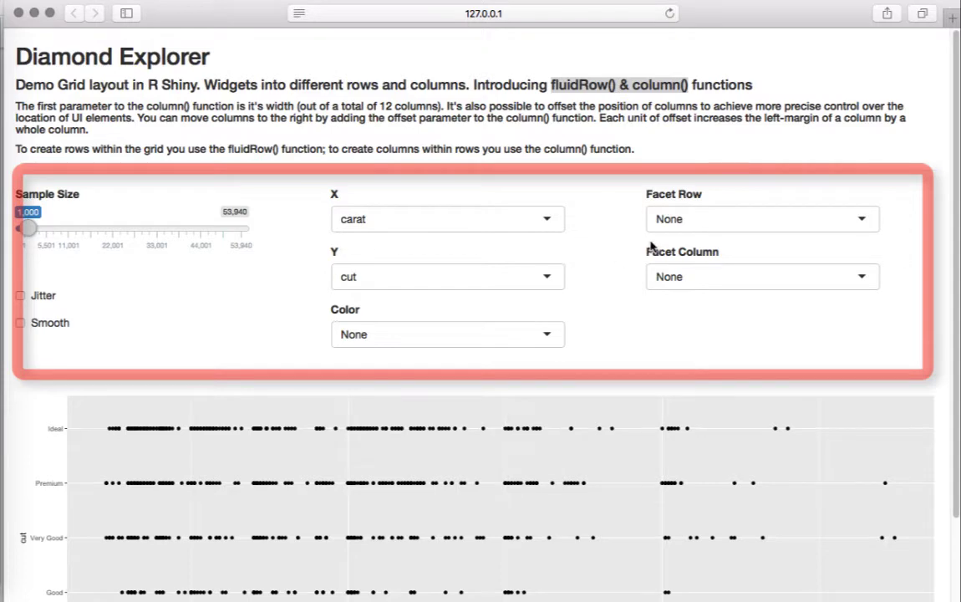
pyautogui.moveTo(422, 214)
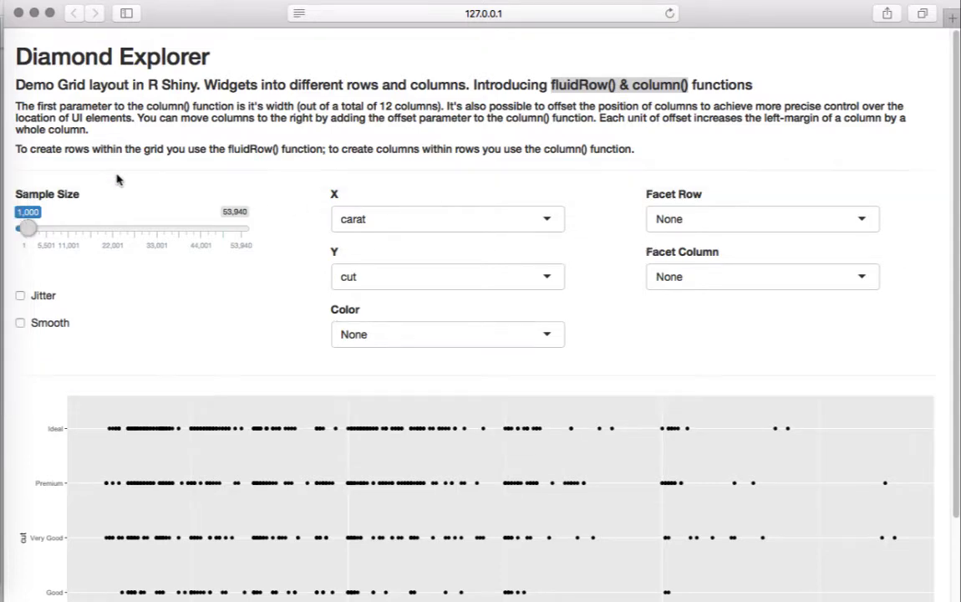
pyautogui.moveTo(99, 178)
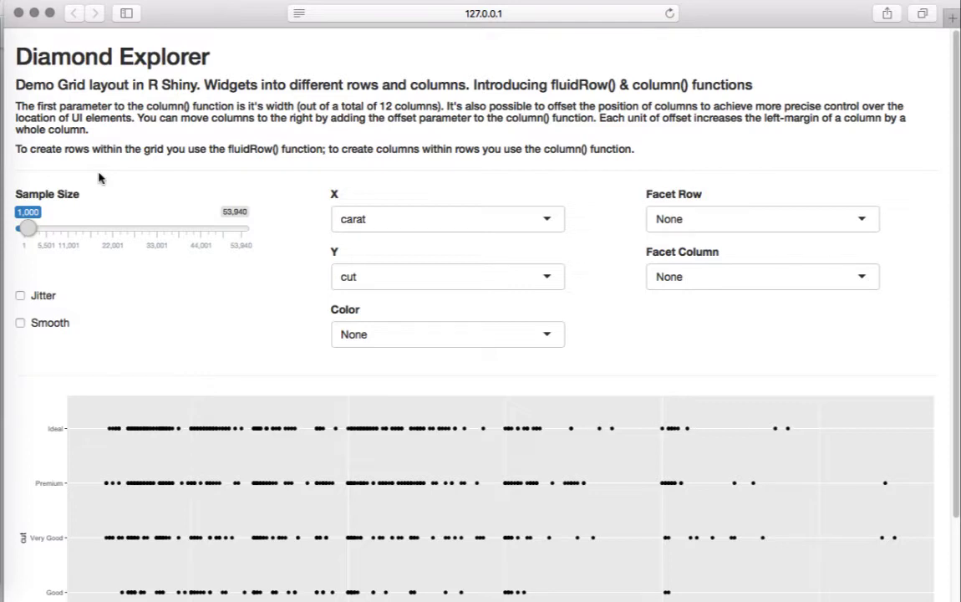
pyautogui.moveTo(181, 198)
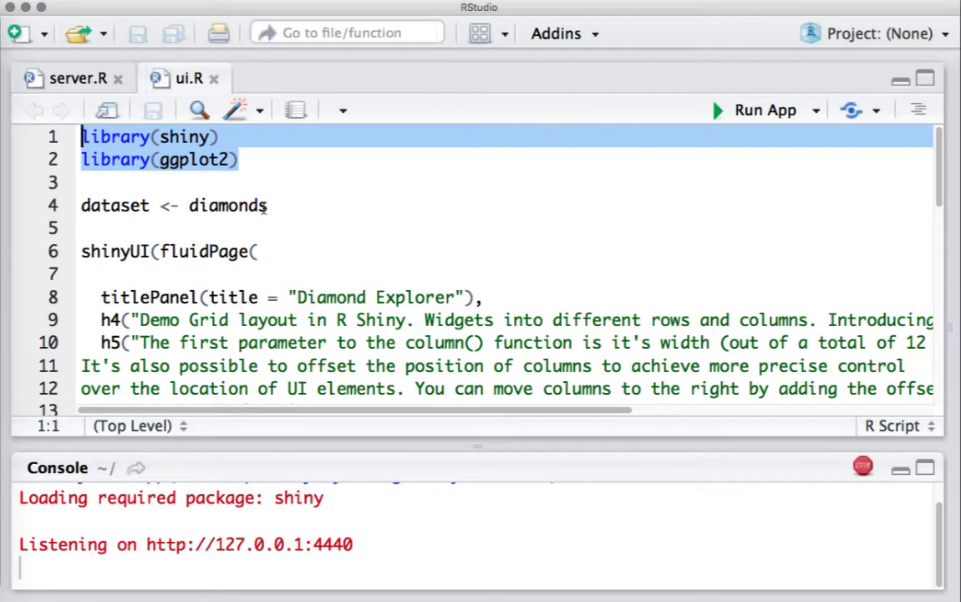
pyautogui.doubleClick(228, 205)
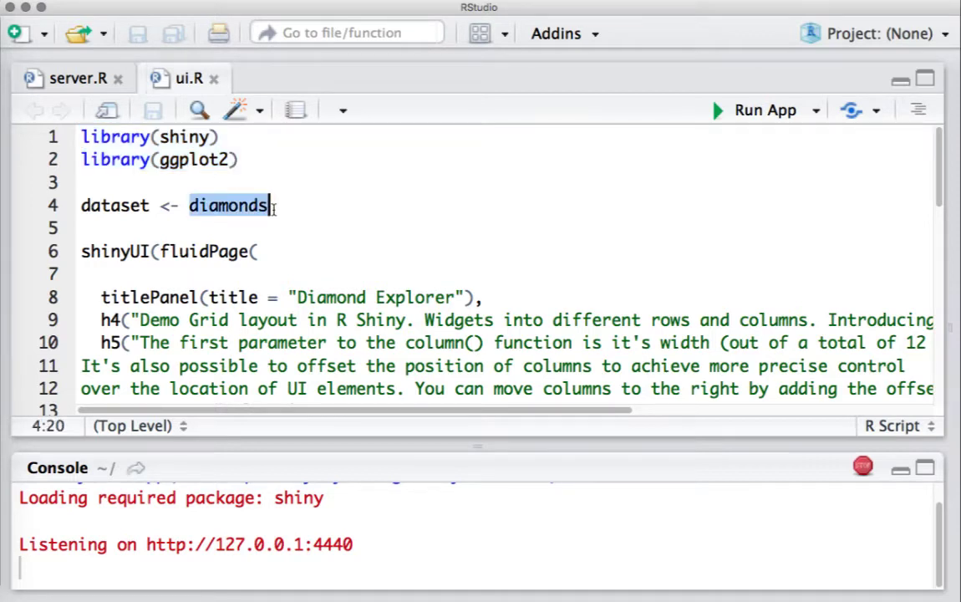
pyautogui.moveTo(344, 218)
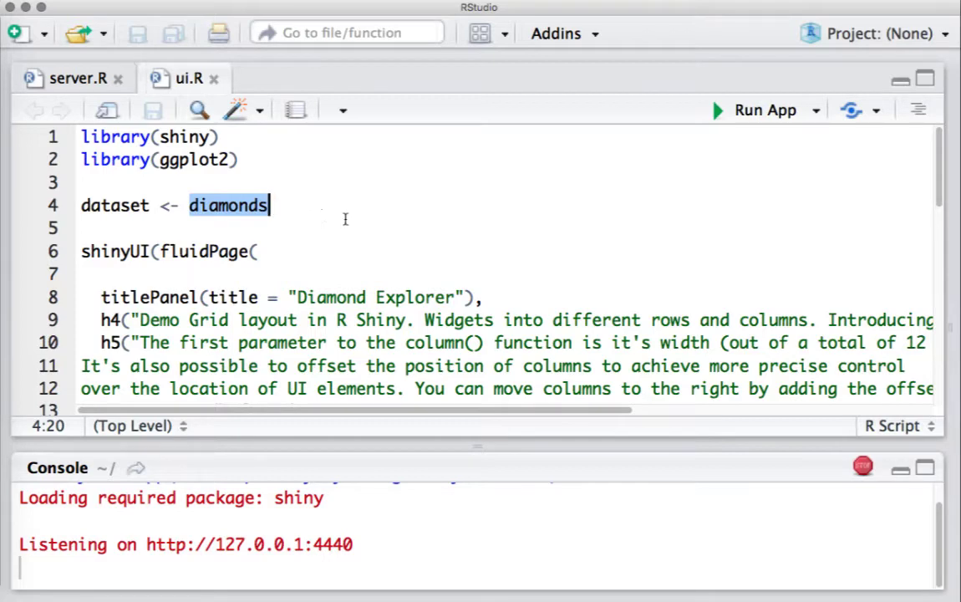
pyautogui.moveTo(940, 181)
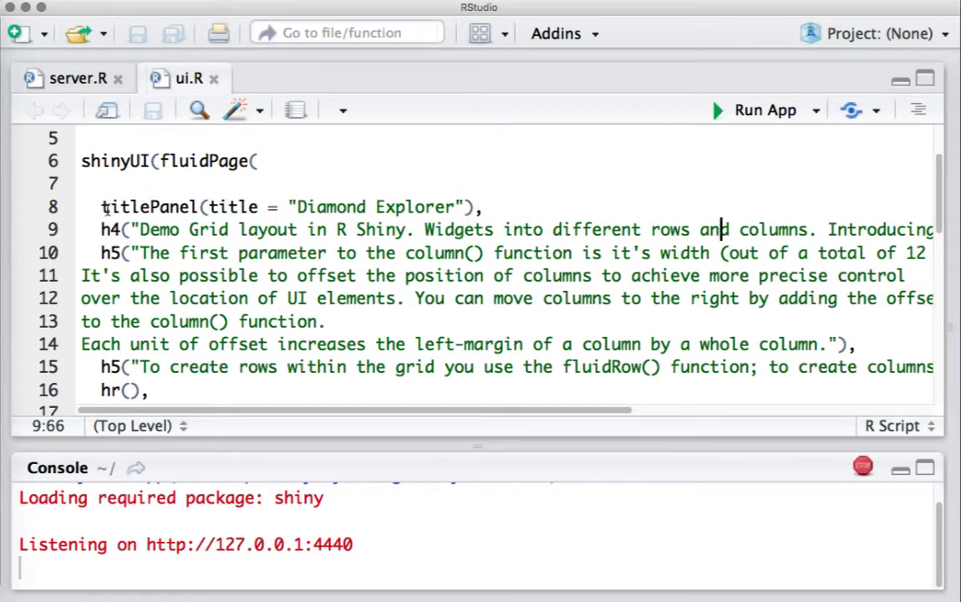
pyautogui.doubleClick(151, 207)
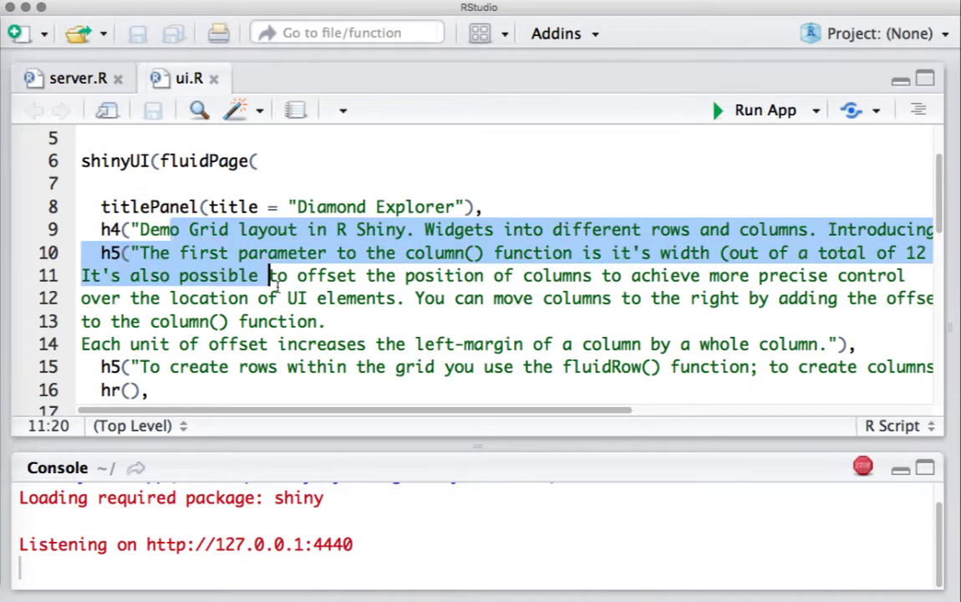
pyautogui.moveTo(270, 275); pyautogui.dragTo(338, 345)
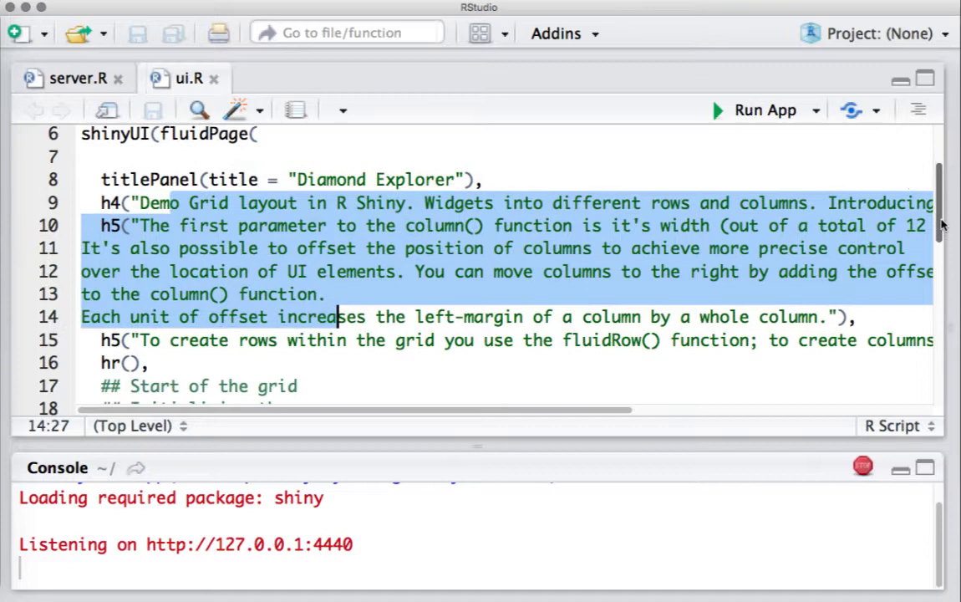
pyautogui.scroll(-3)
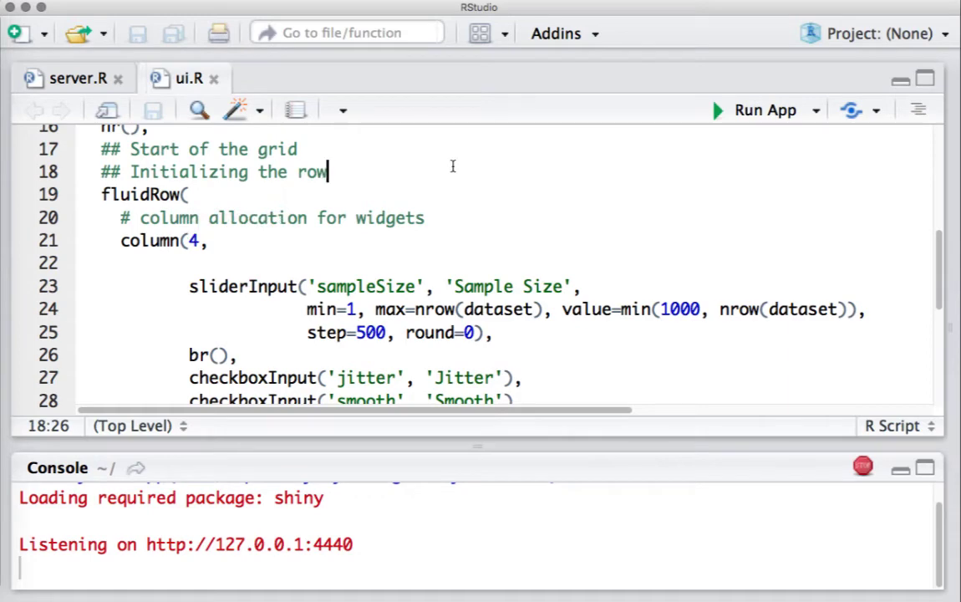
pyautogui.moveTo(375, 184)
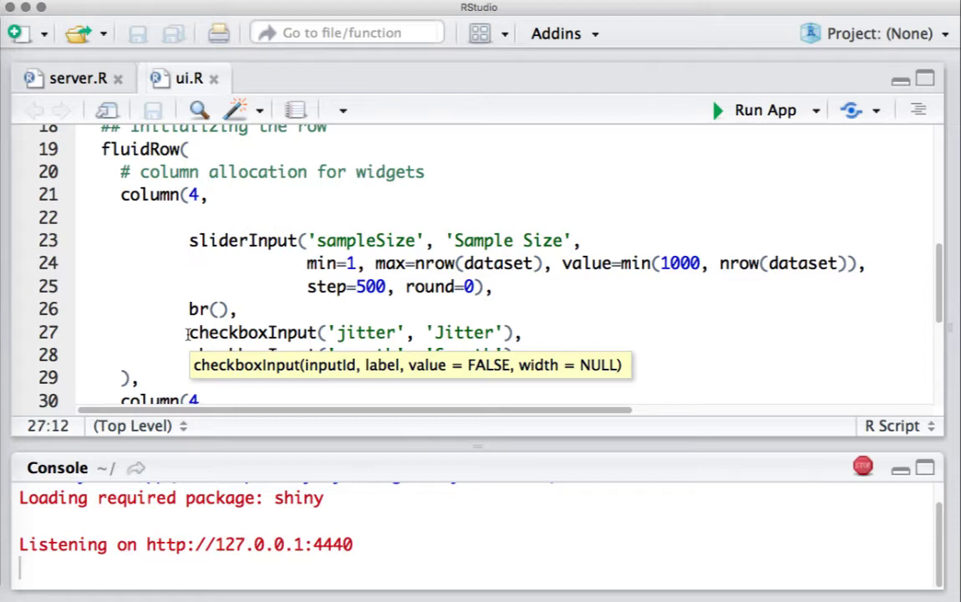
pyautogui.doubleClick(252, 331)
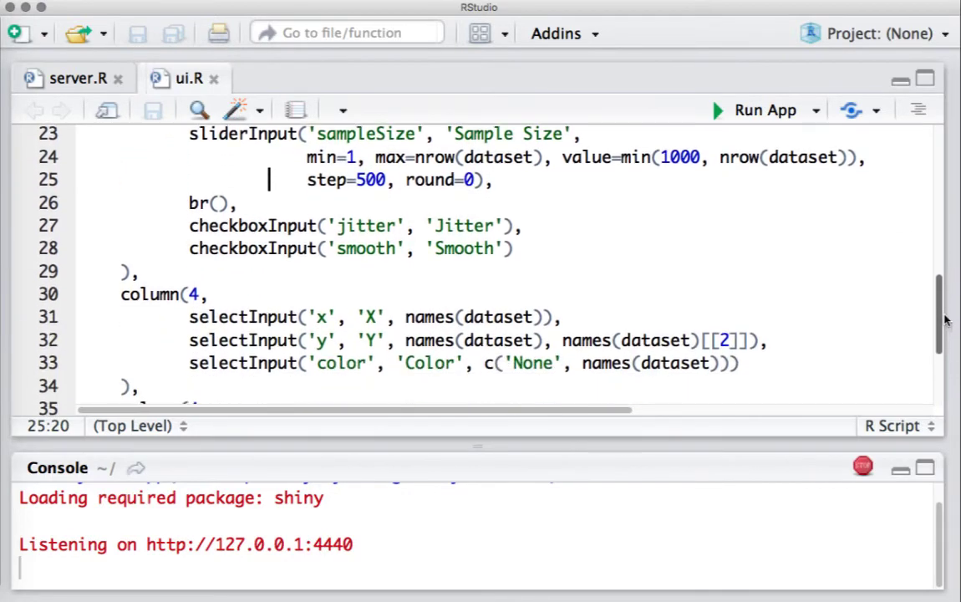
pyautogui.scroll(-3)
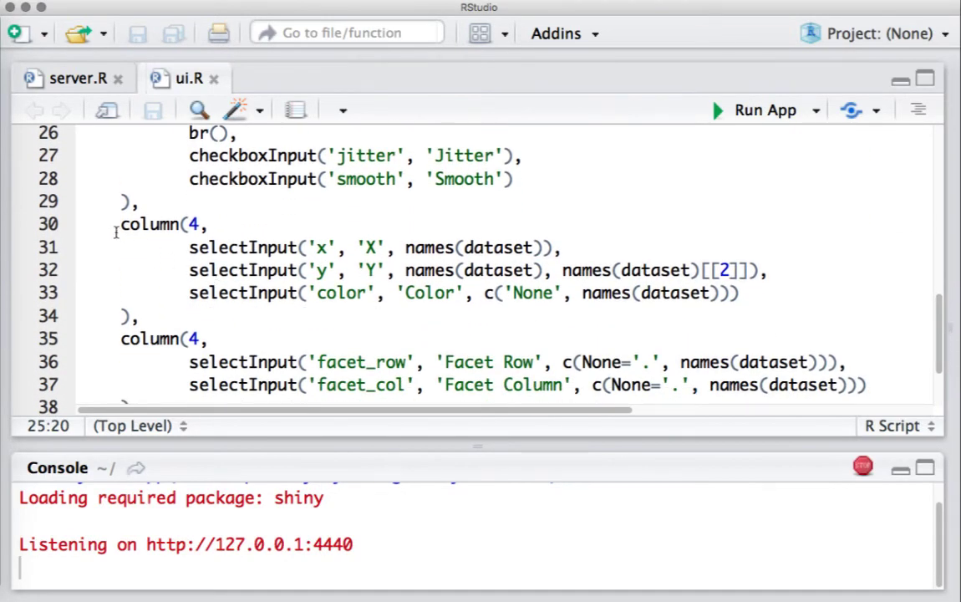
pyautogui.click(120, 224)
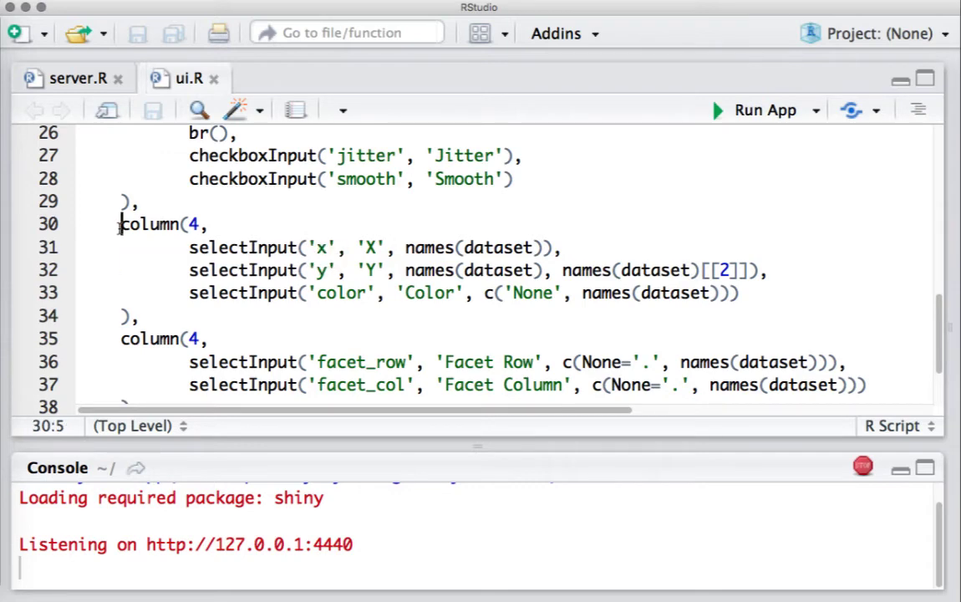
pyautogui.click(200, 224)
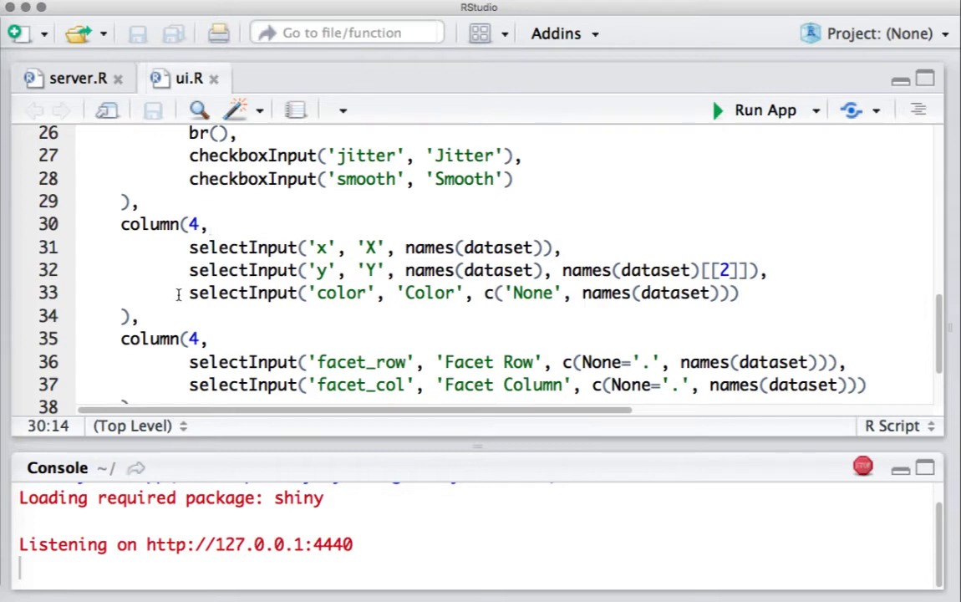
pyautogui.click(143, 316)
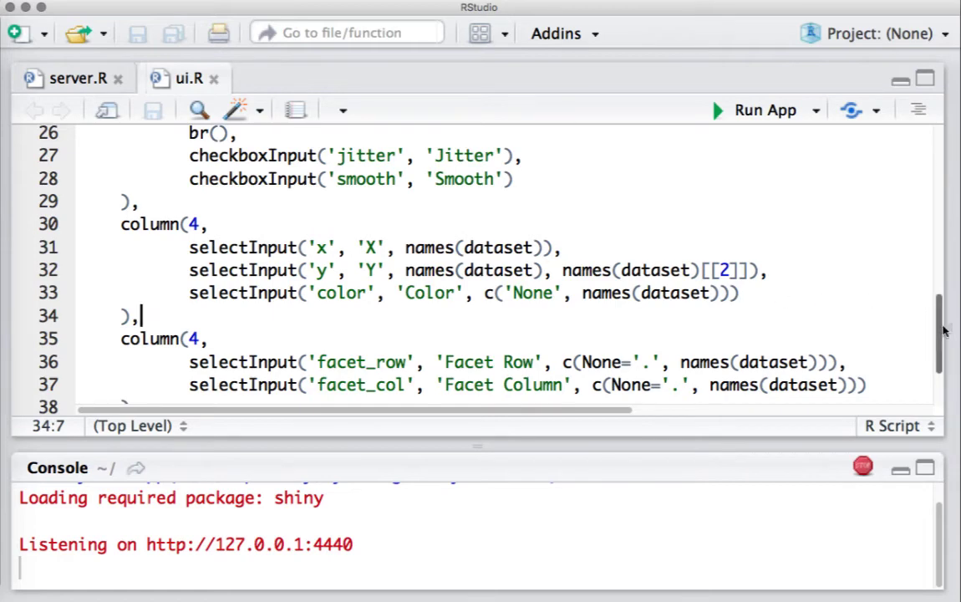
pyautogui.scroll(-3)
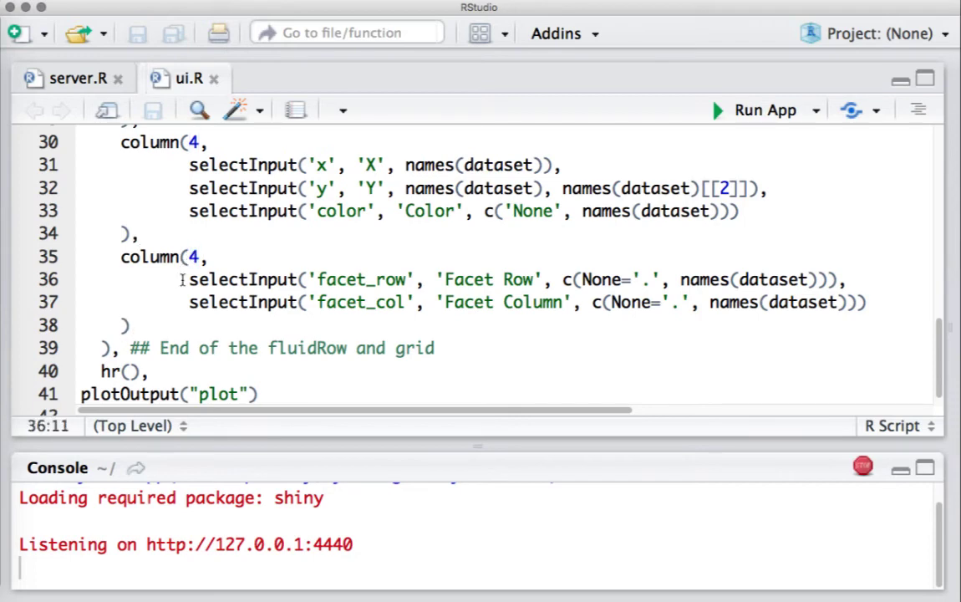
pyautogui.moveTo(180, 279); pyautogui.dragTo(291, 301)
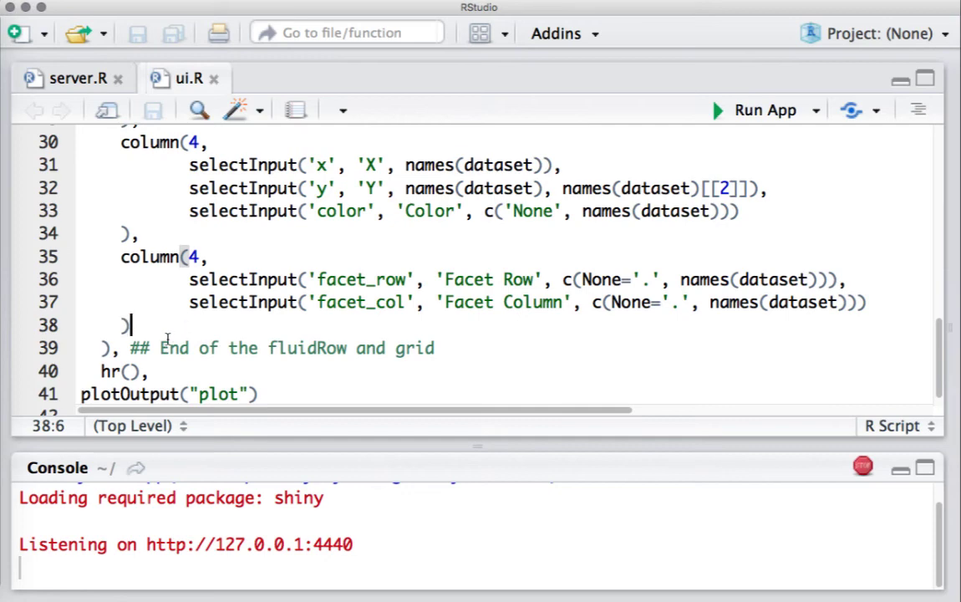
pyautogui.moveTo(160, 347); pyautogui.dragTo(381, 348)
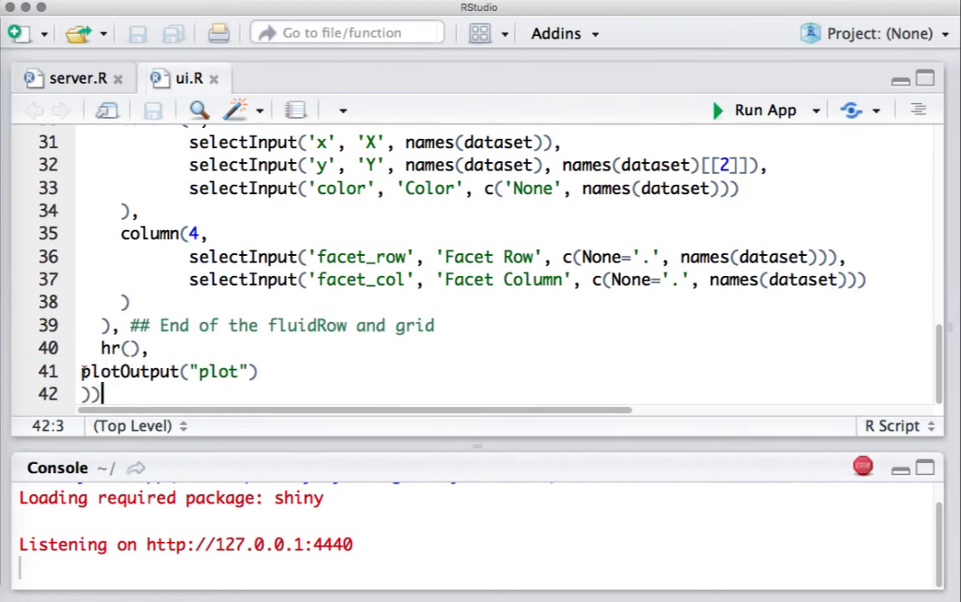
pyautogui.doubleClick(131, 371)
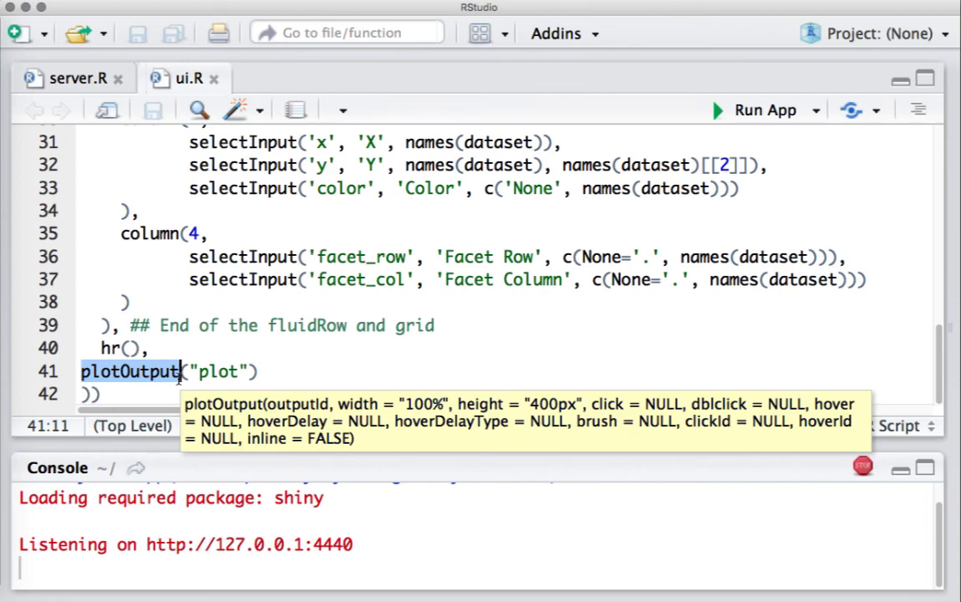
pyautogui.click(581, 257)
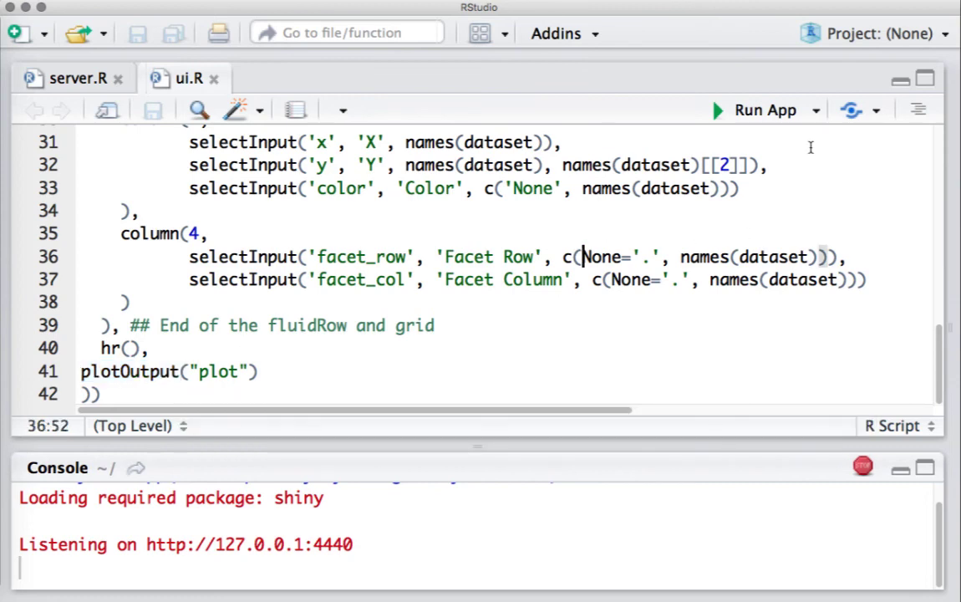